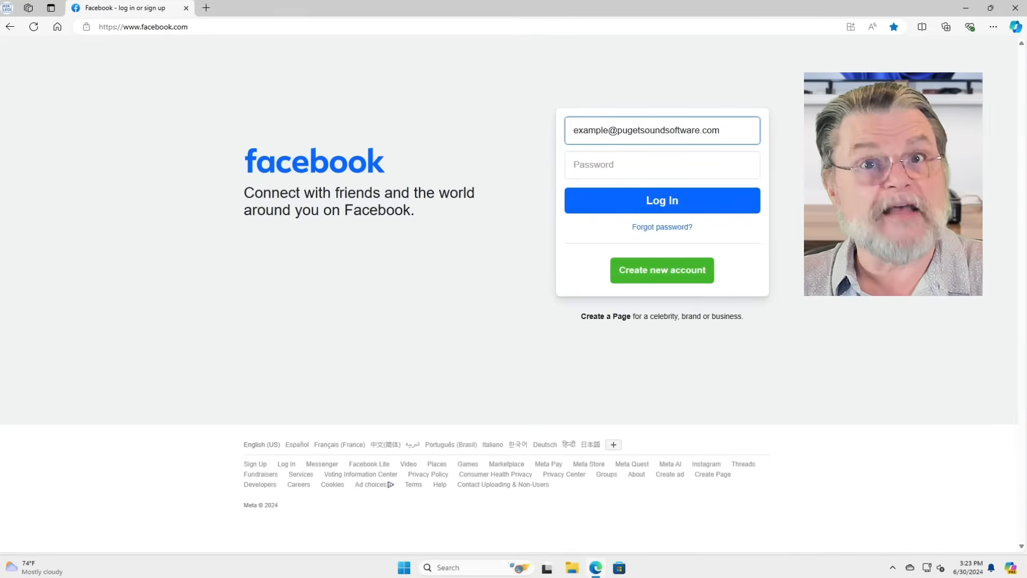
{"action": "left_click", "coordinate": [661, 129]}
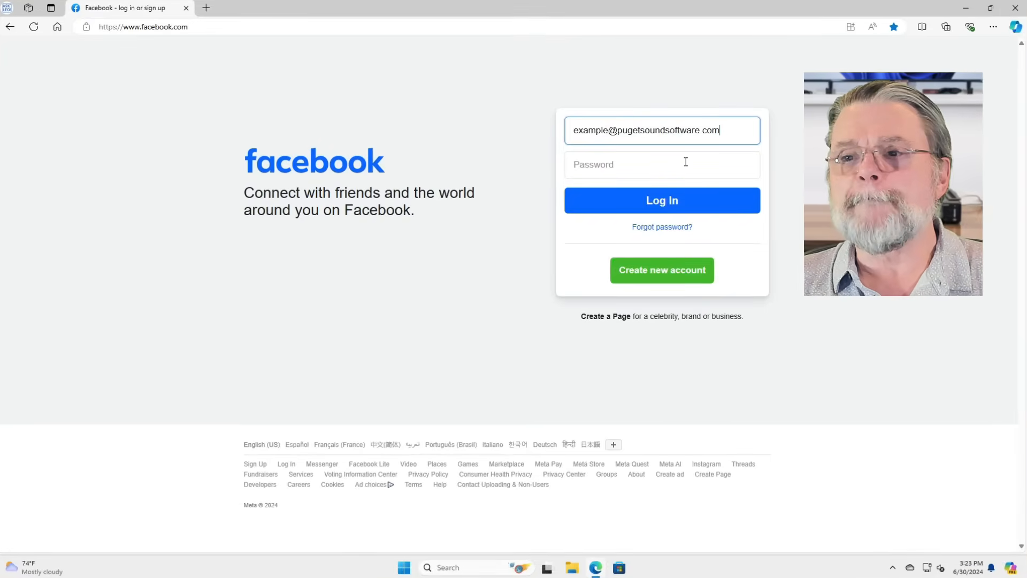
{"action": "type", "text": "password"}
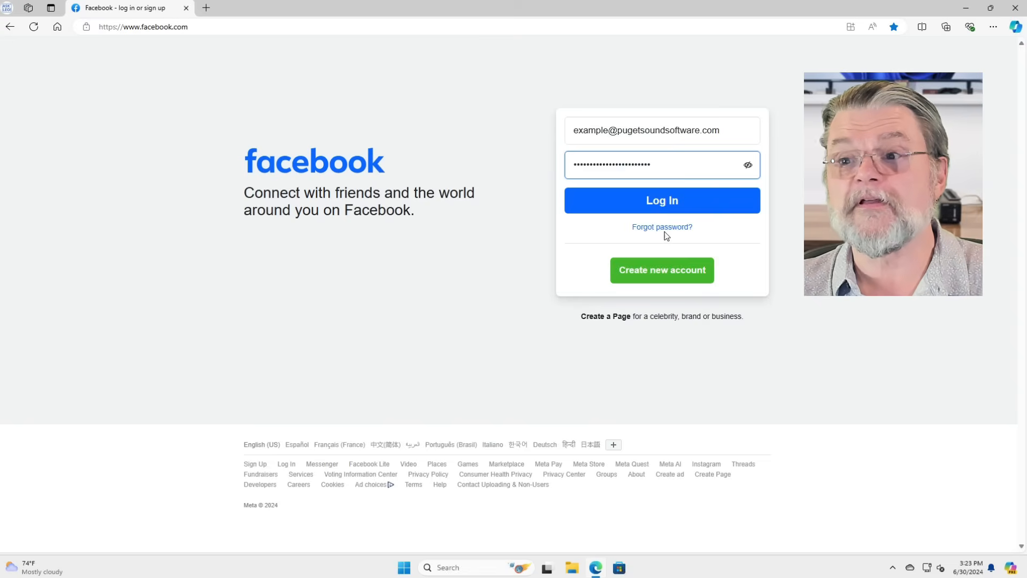
{"action": "left_click", "coordinate": [662, 201]}
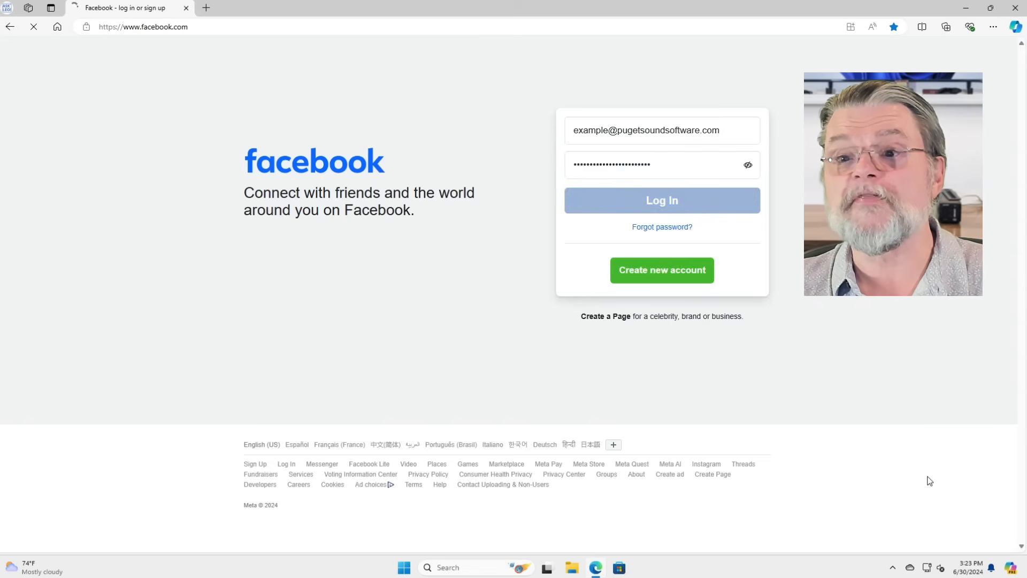
{"action": "left_click", "coordinate": [662, 200]}
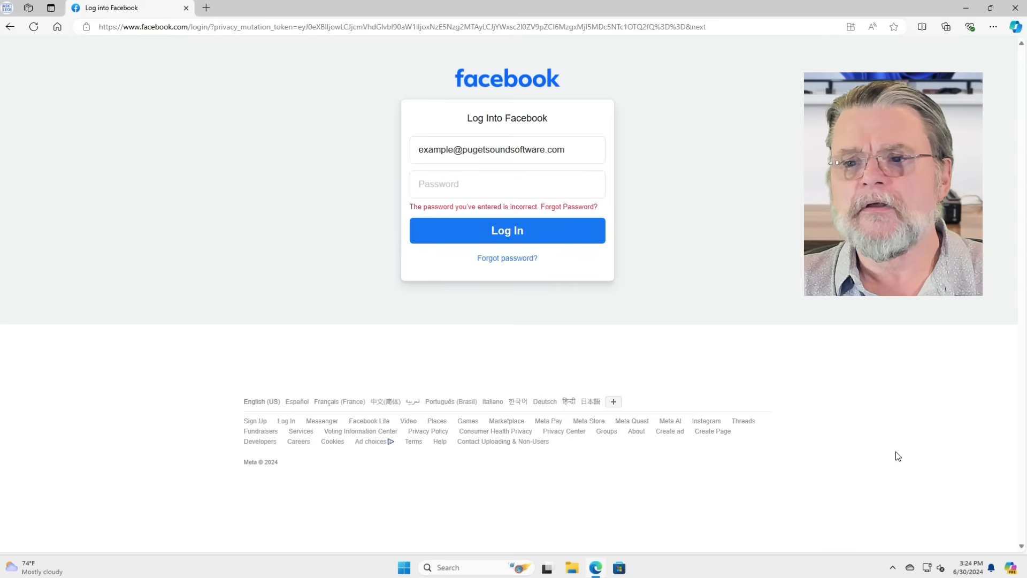
{"action": "mouse_move", "coordinate": [507, 258]}
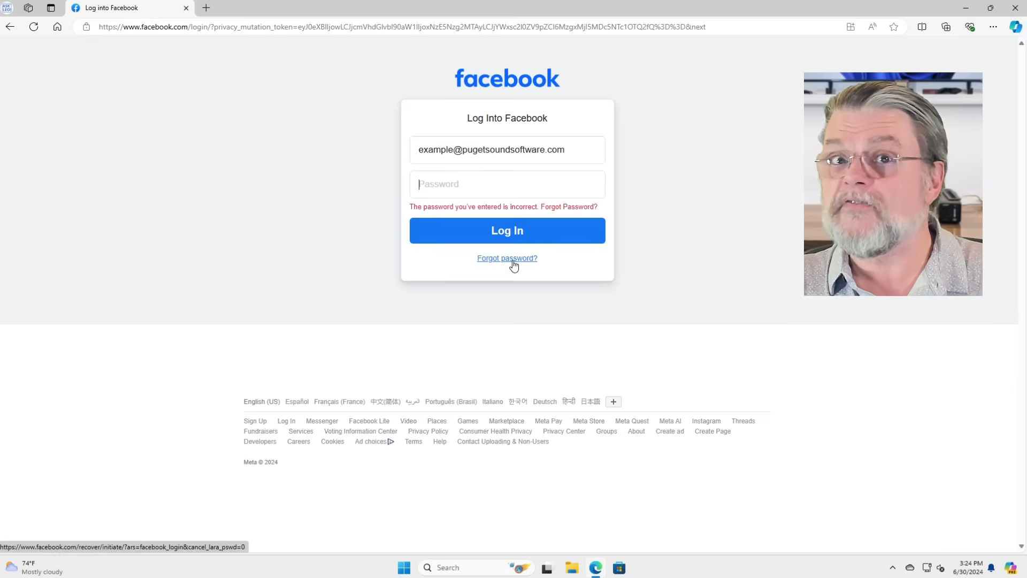
Step: Start forgot-password recovery and choose 'Try another way' to reach the reset options
{"action": "left_click", "coordinate": [506, 258]}
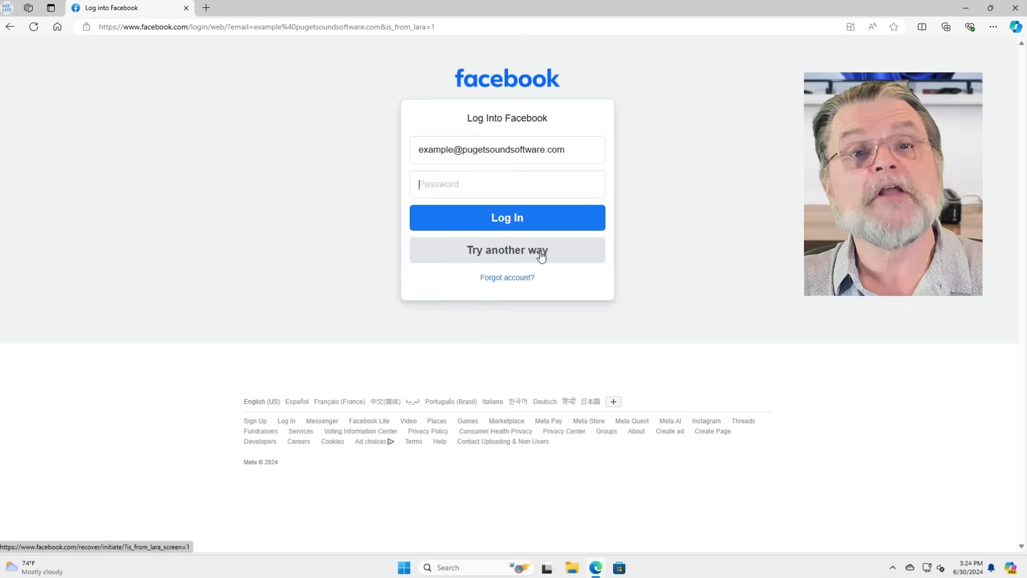
{"action": "left_click", "coordinate": [506, 249]}
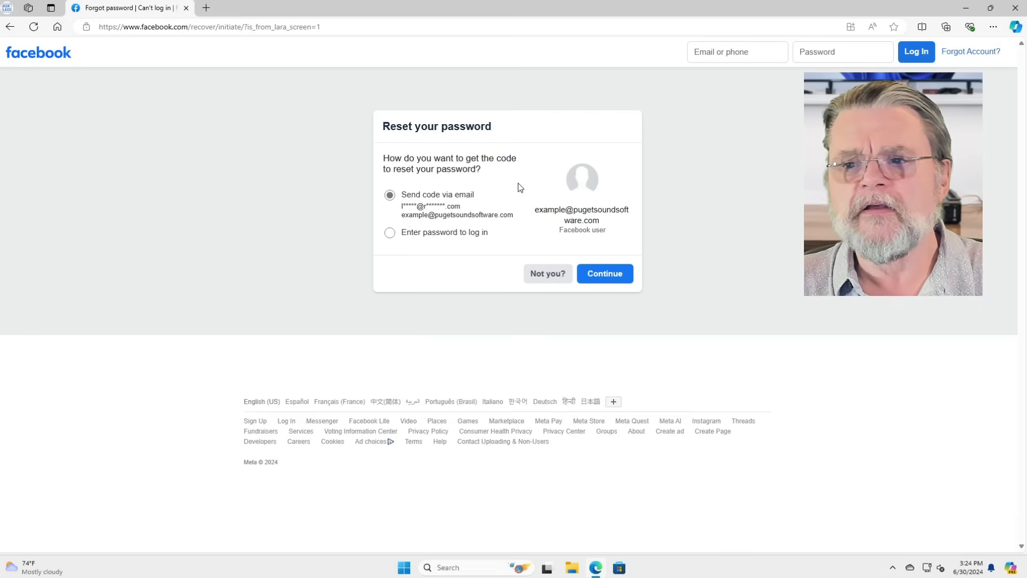
{"action": "mouse_move", "coordinate": [603, 273]}
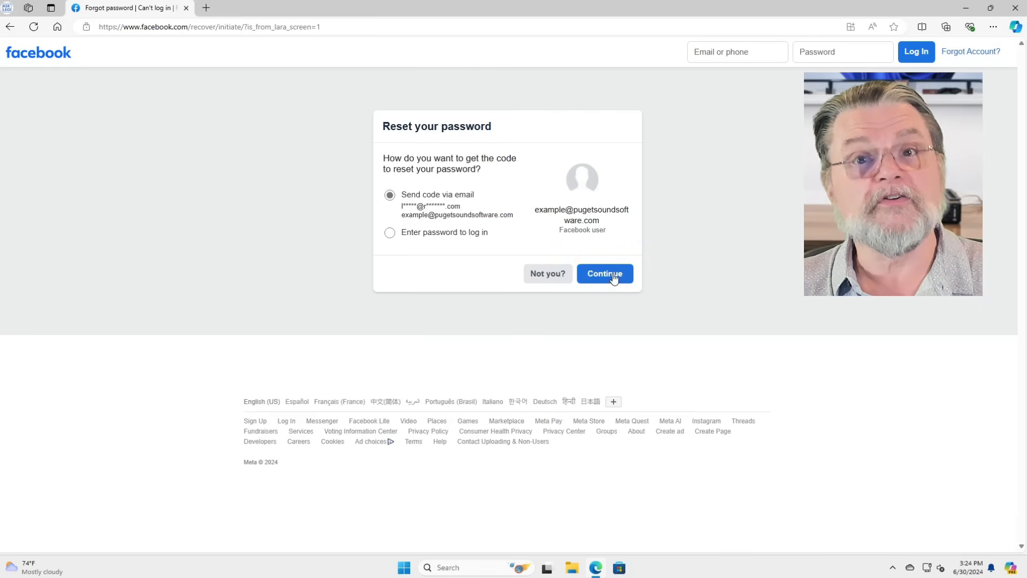
Step: Have the reset code sent by email, then report it didn't arrive to return to reset options
{"action": "left_click", "coordinate": [603, 273]}
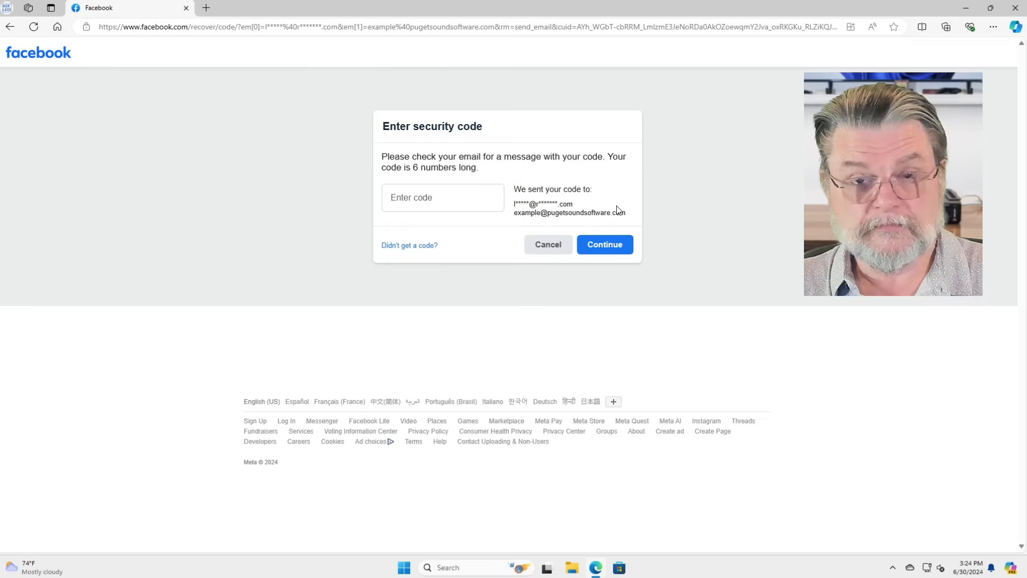
{"action": "mouse_move", "coordinate": [505, 347]}
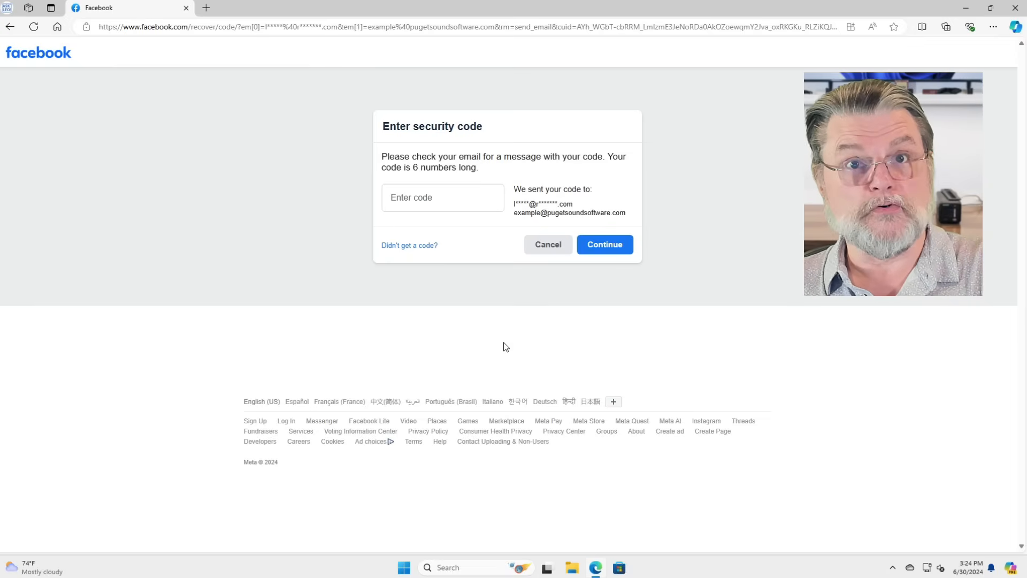
{"action": "mouse_move", "coordinate": [500, 349]}
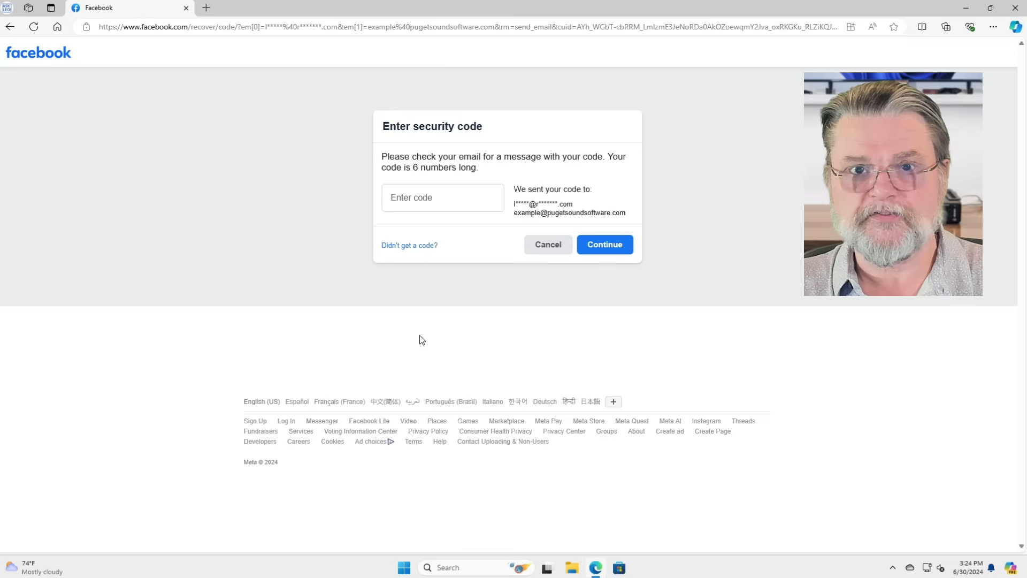
{"action": "mouse_move", "coordinate": [409, 245]}
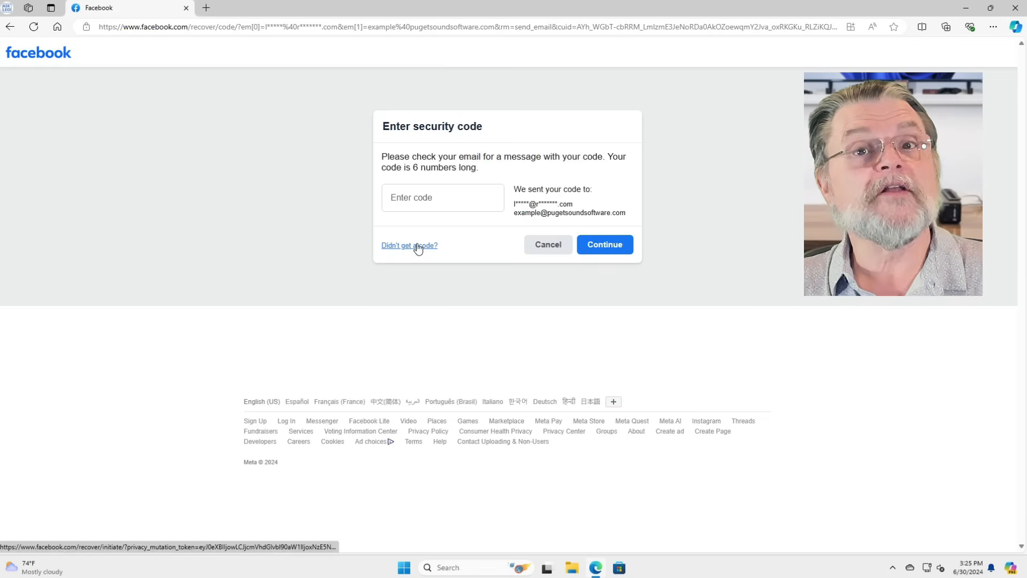
{"action": "left_click", "coordinate": [409, 245]}
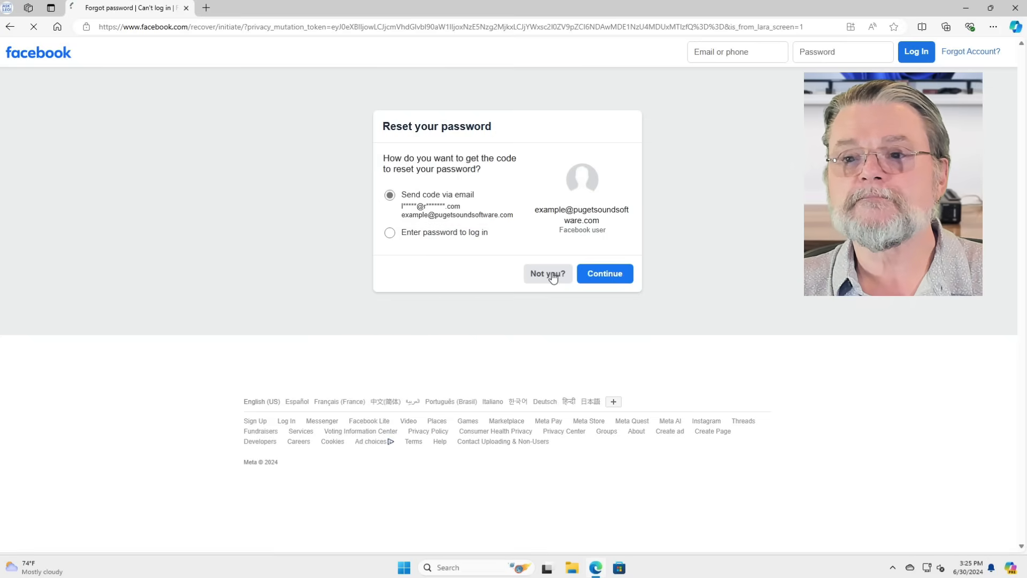
{"action": "left_click", "coordinate": [547, 272]}
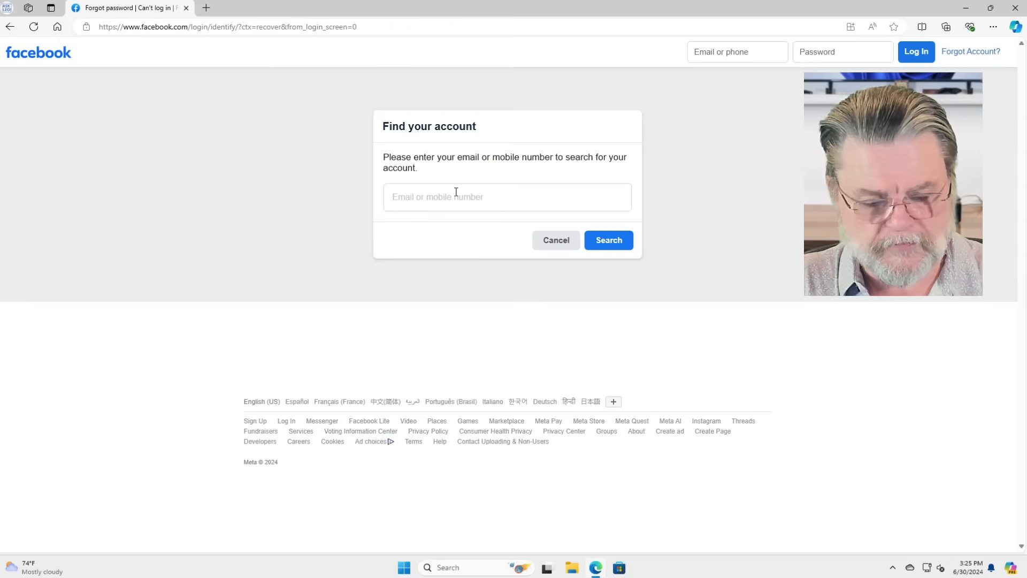
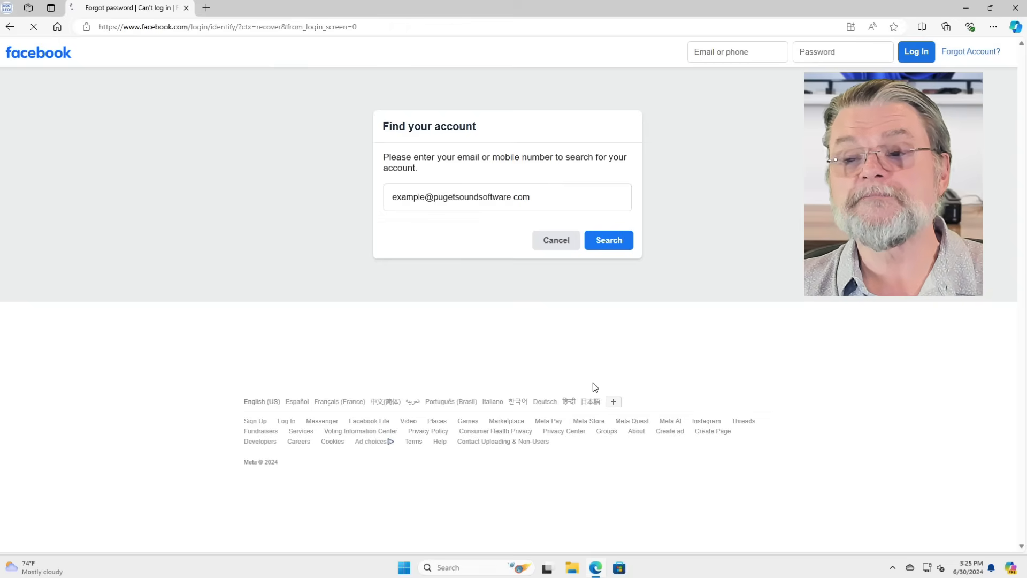
{"action": "left_click", "coordinate": [608, 240]}
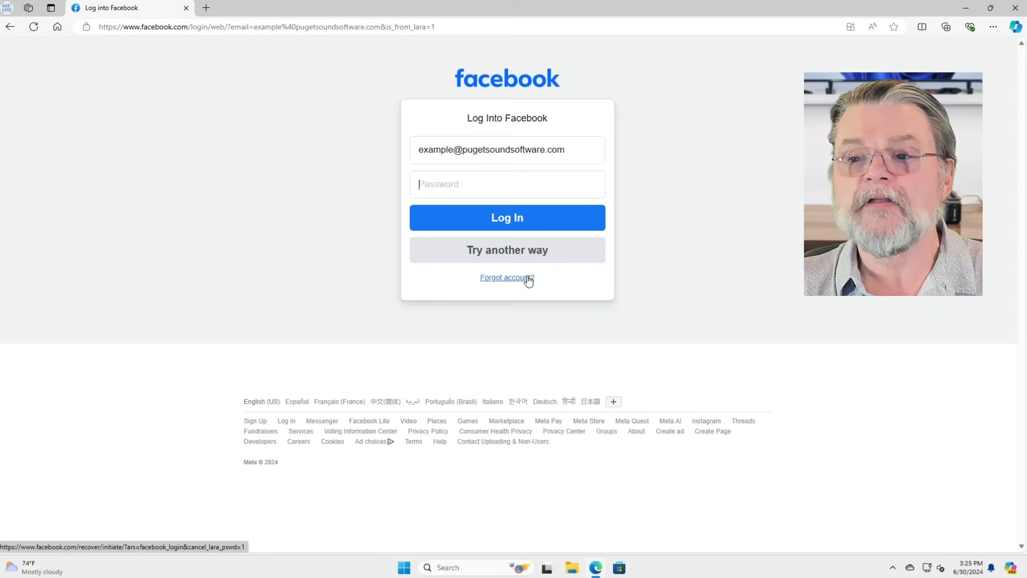
{"action": "left_click", "coordinate": [507, 278]}
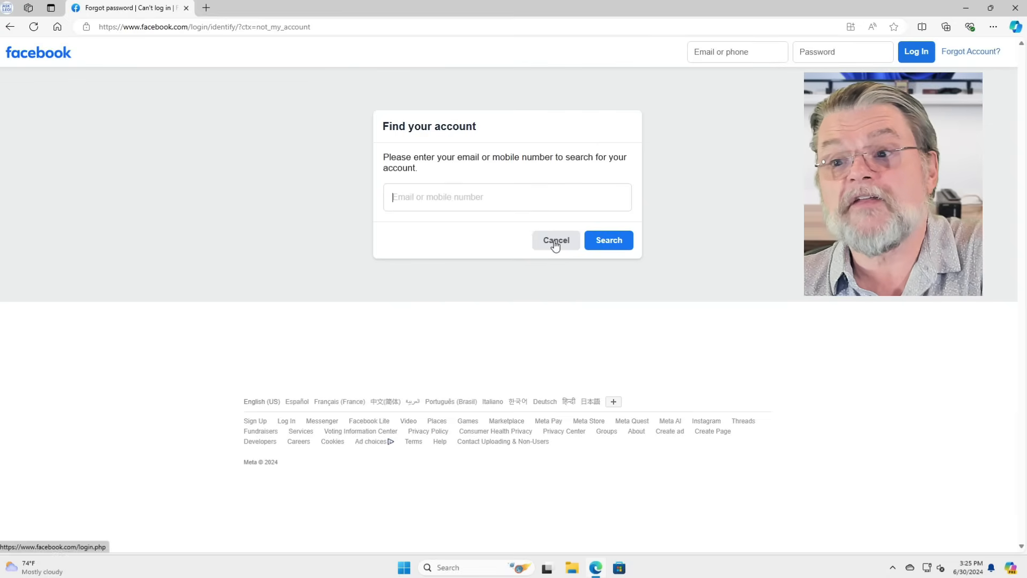
{"action": "left_click", "coordinate": [555, 240]}
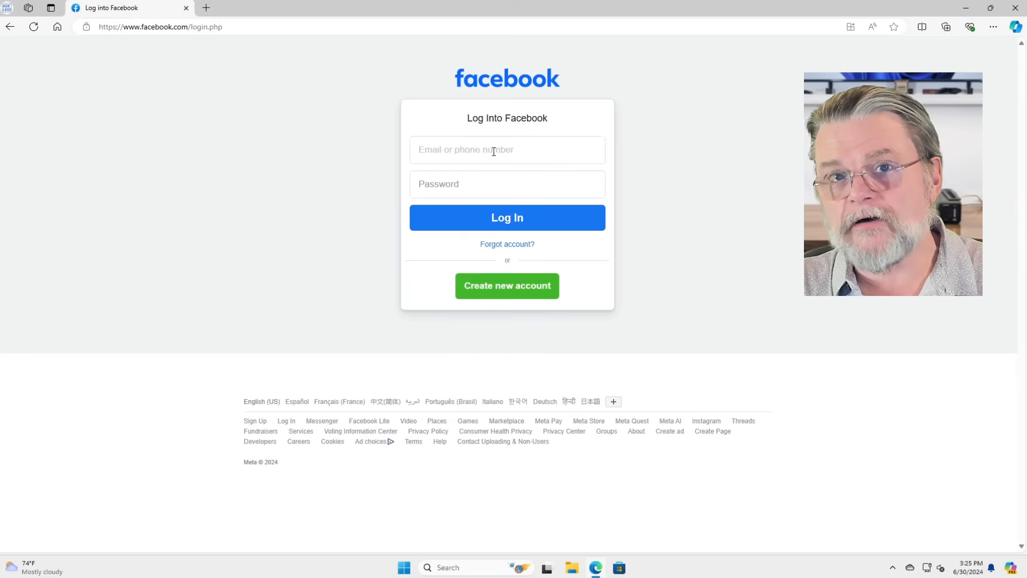
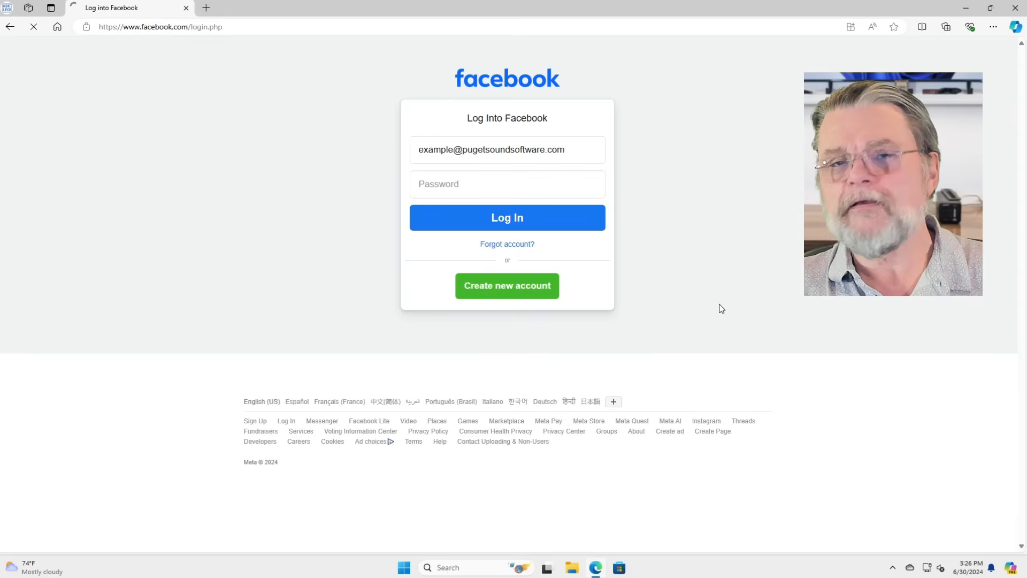
{"action": "left_click", "coordinate": [507, 217]}
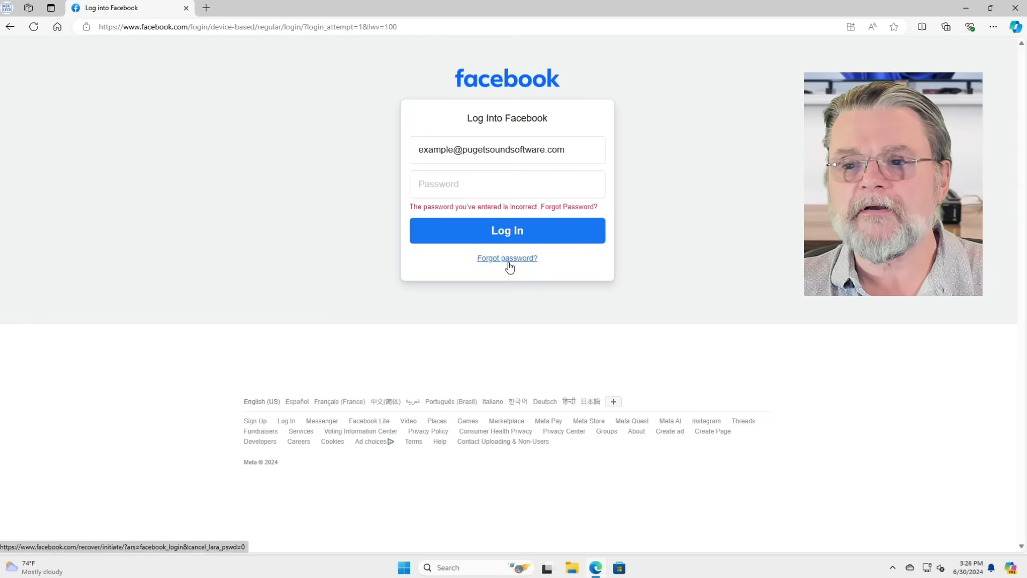
{"action": "left_click", "coordinate": [506, 258]}
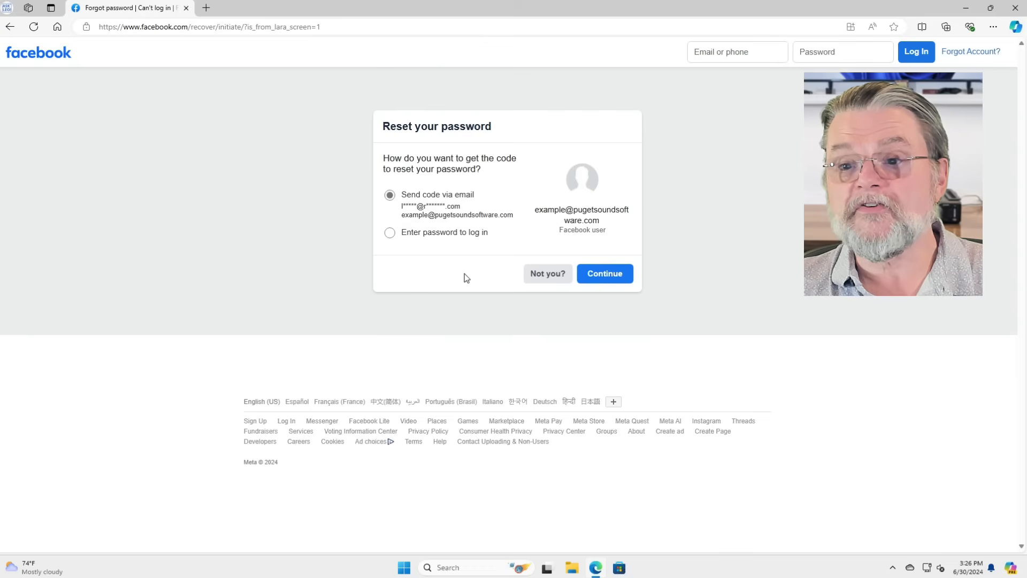
{"action": "mouse_move", "coordinate": [439, 237]}
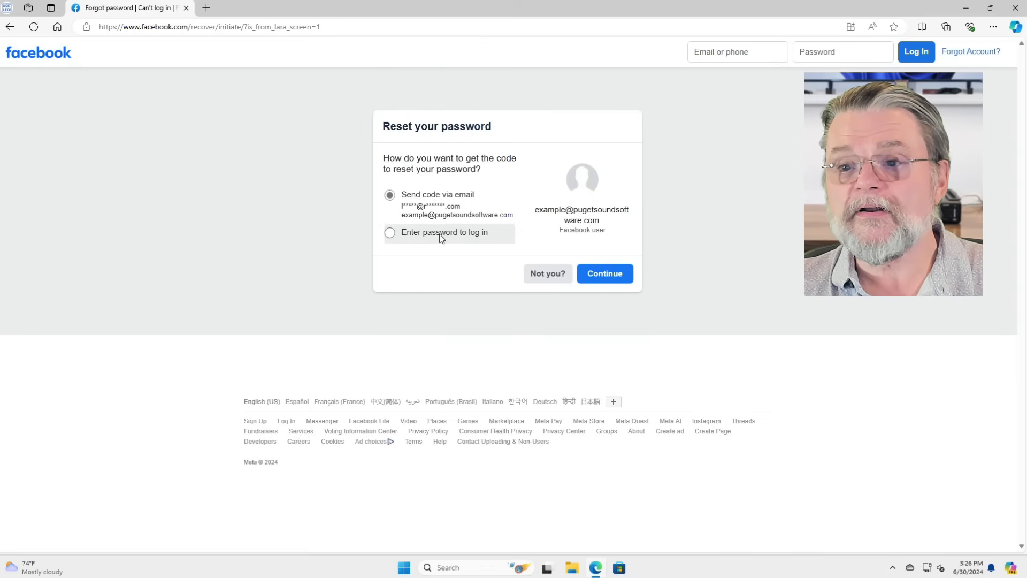
{"action": "left_click", "coordinate": [390, 233]}
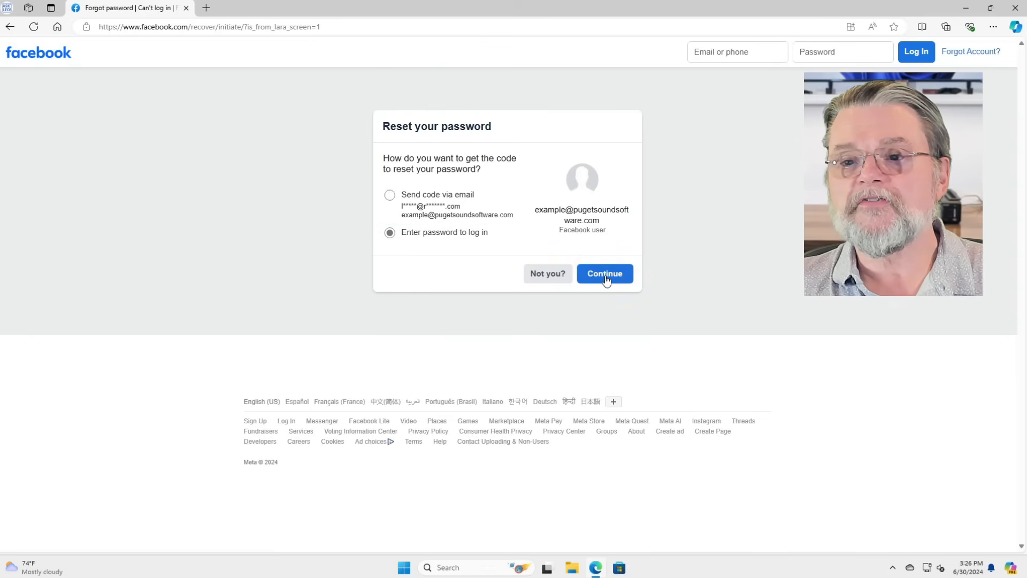
{"action": "left_click", "coordinate": [603, 273]}
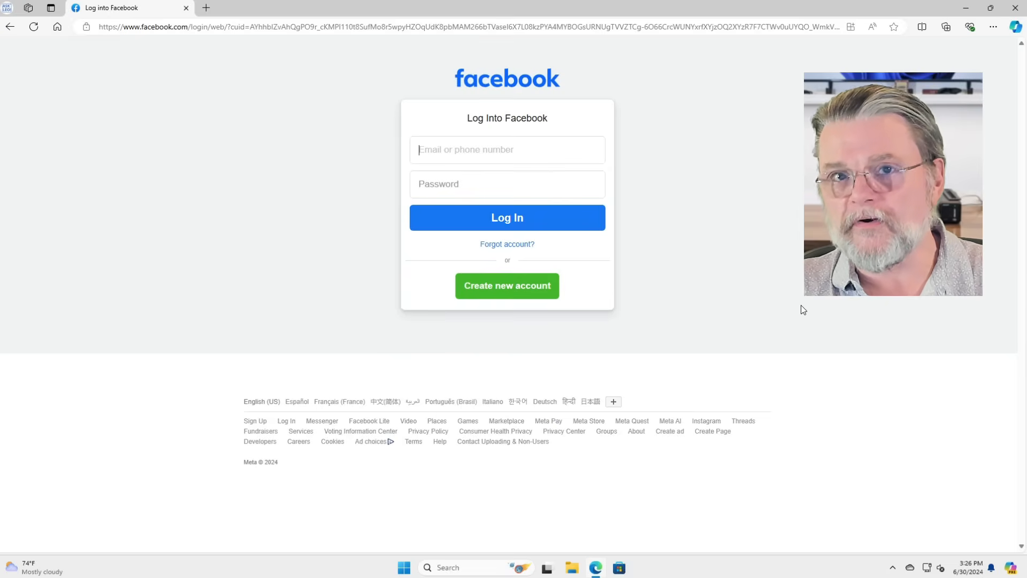
{"action": "mouse_move", "coordinate": [756, 344]}
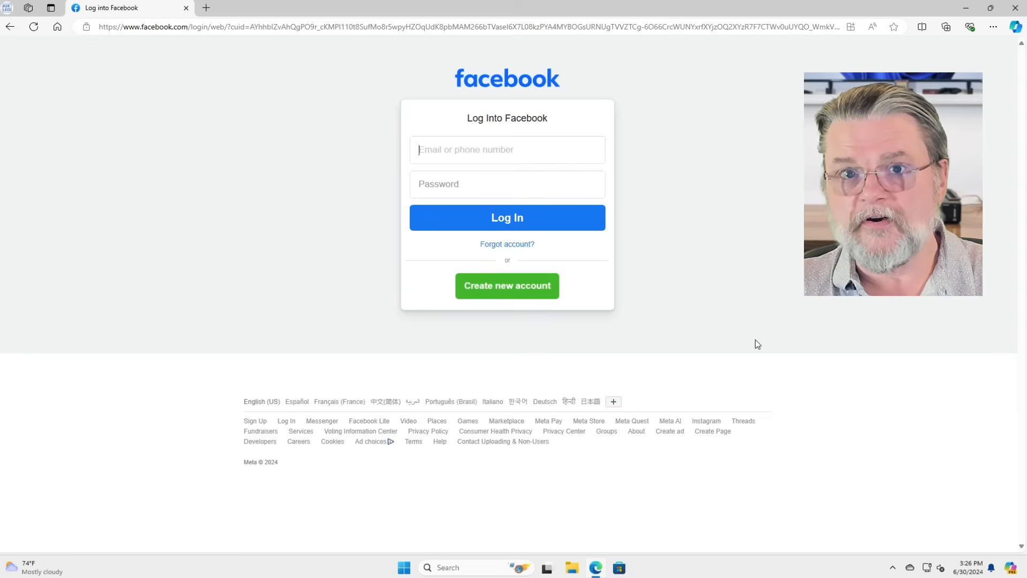
Step: Go to facebook.com/hacked to reach the Report compromised account page
{"action": "left_click", "coordinate": [507, 244]}
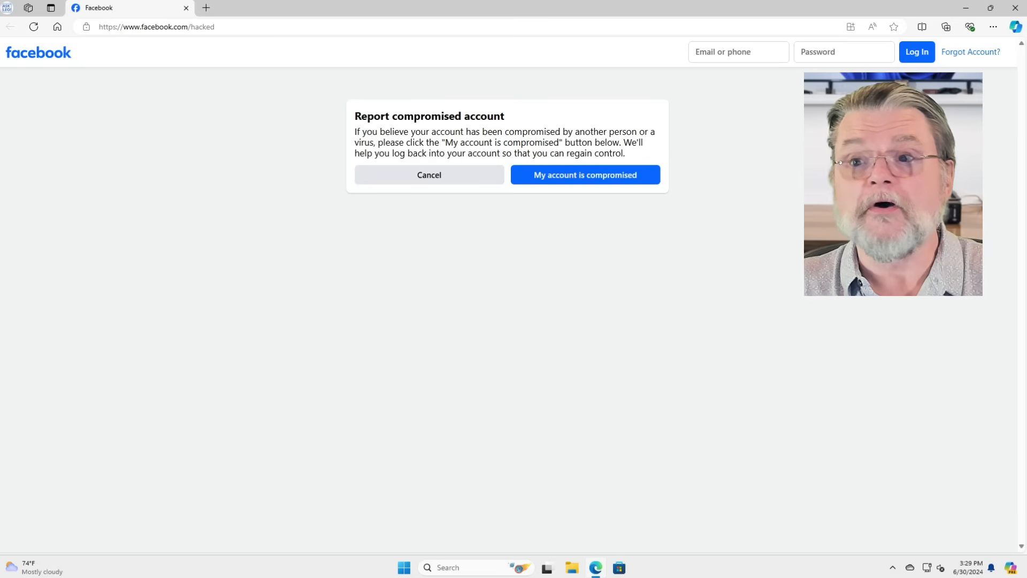
{"action": "left_click", "coordinate": [585, 175]}
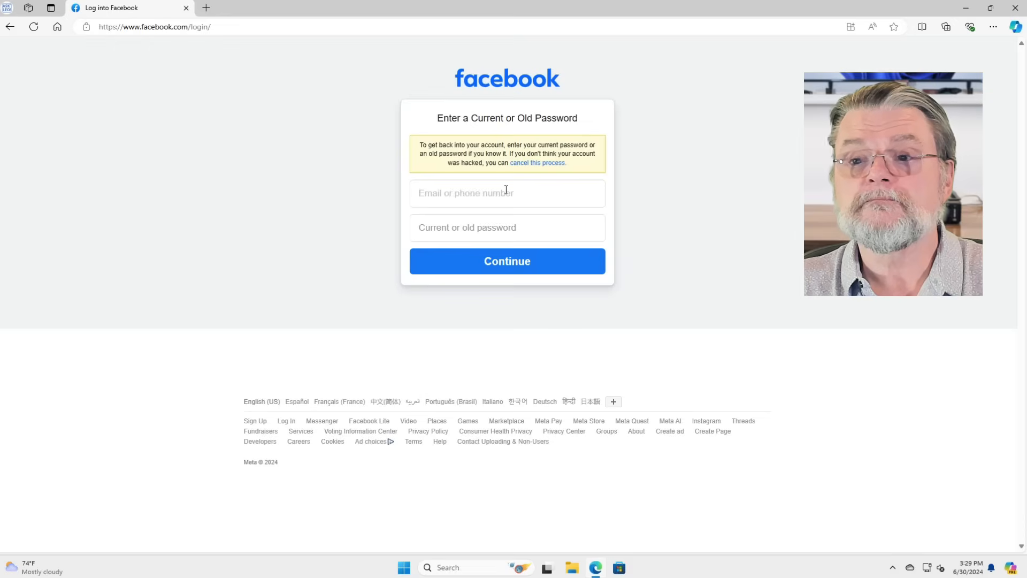
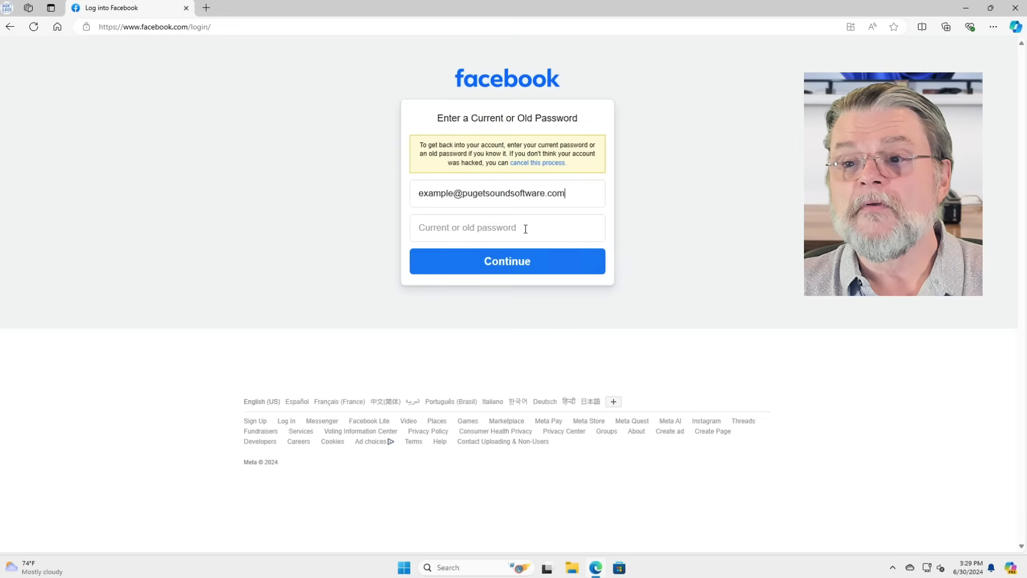
{"action": "mouse_move", "coordinate": [507, 269]}
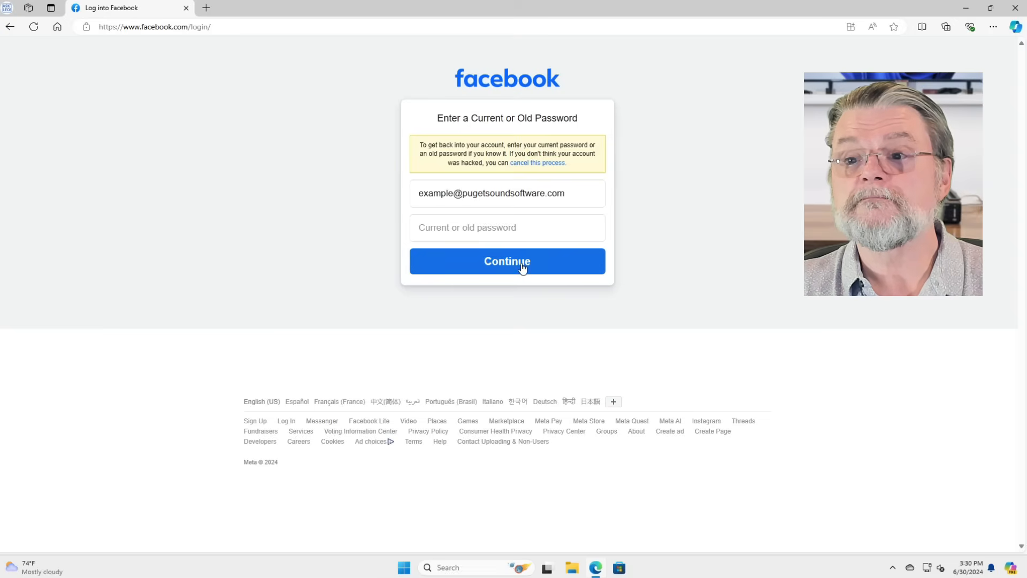
{"action": "left_click", "coordinate": [506, 261]}
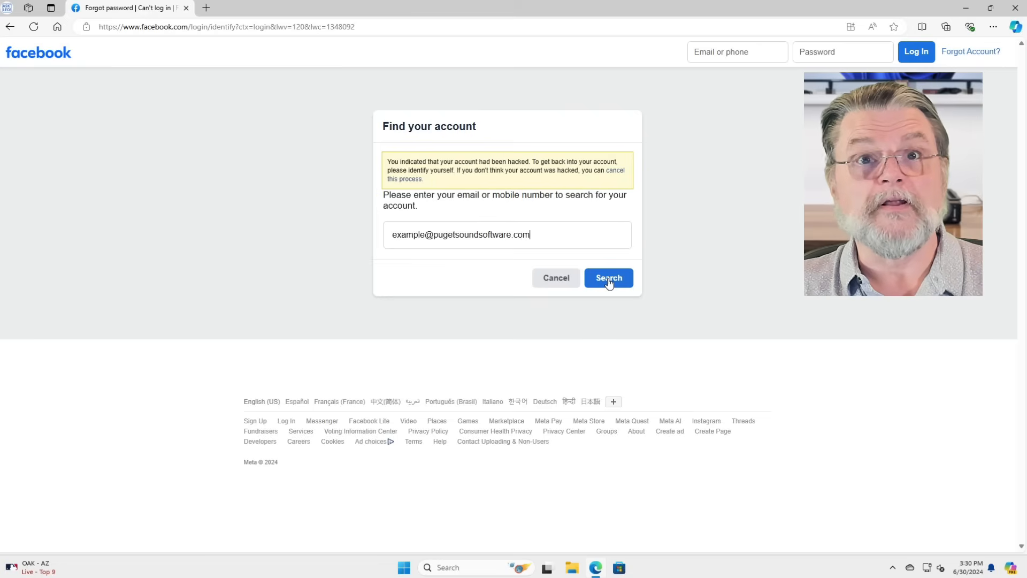
{"action": "left_click", "coordinate": [608, 279]}
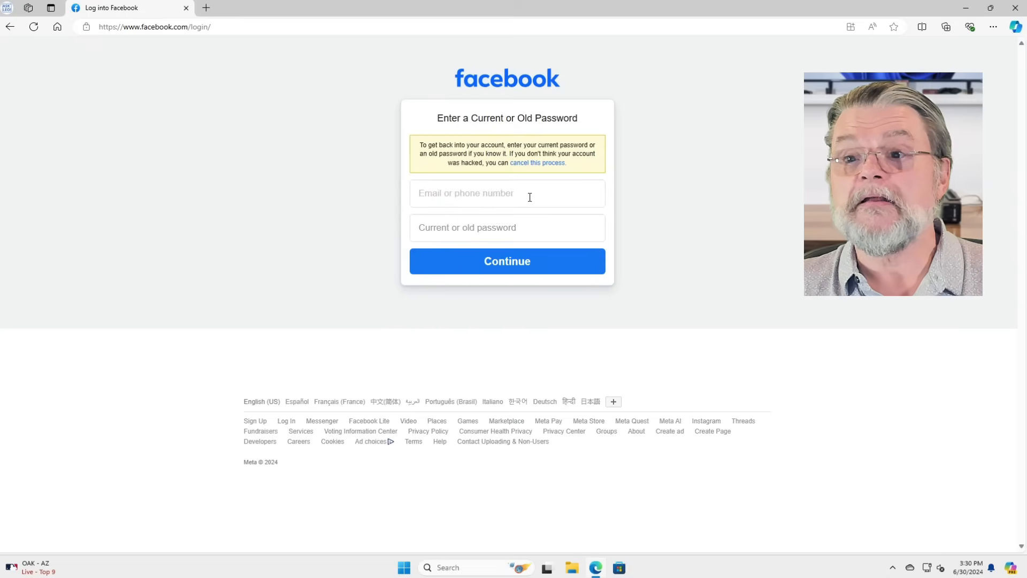
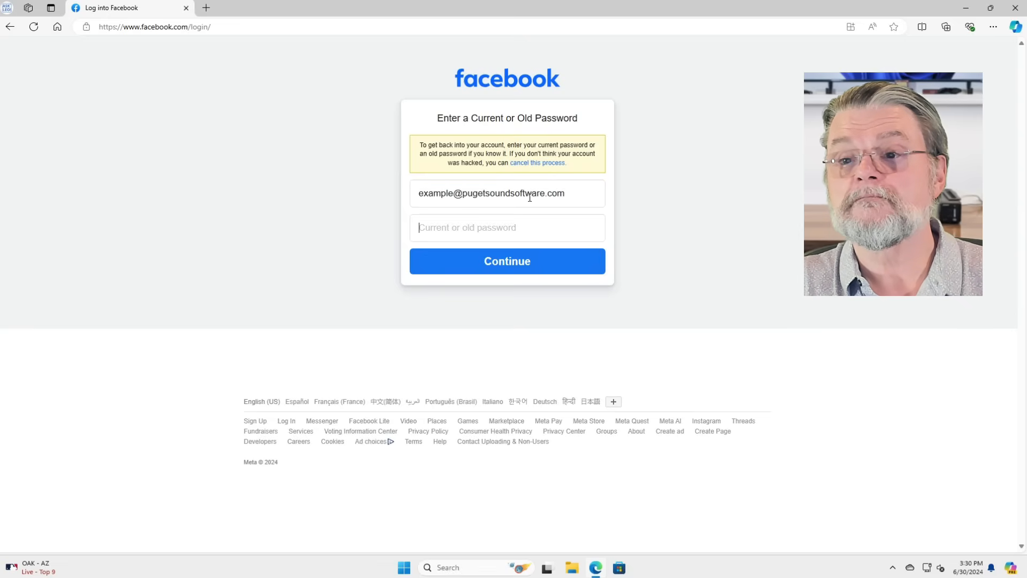
Step: Re-enter the email, continue without a password, and return to the current or old password form
{"action": "left_click", "coordinate": [537, 163]}
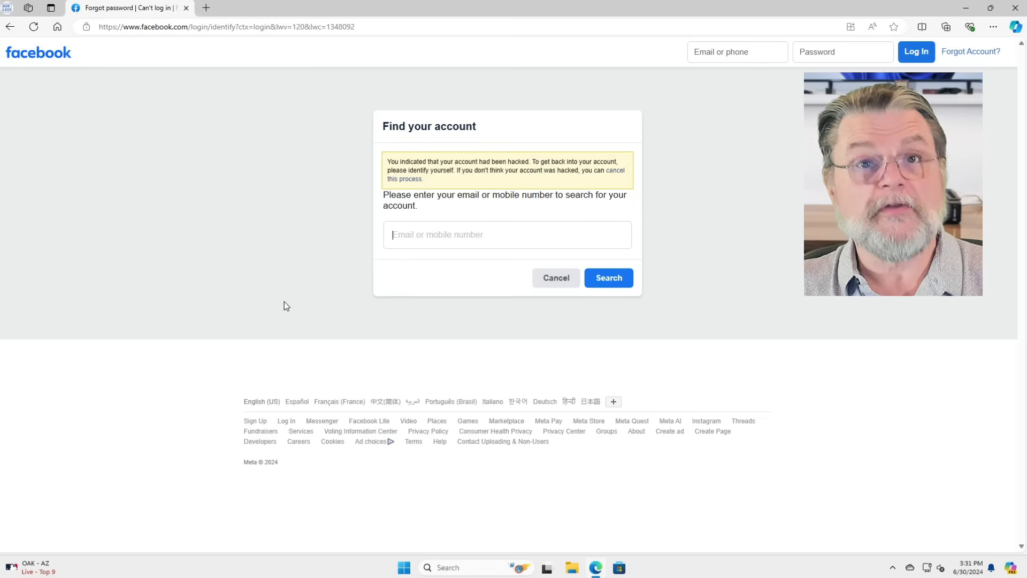
{"action": "left_click", "coordinate": [607, 279]}
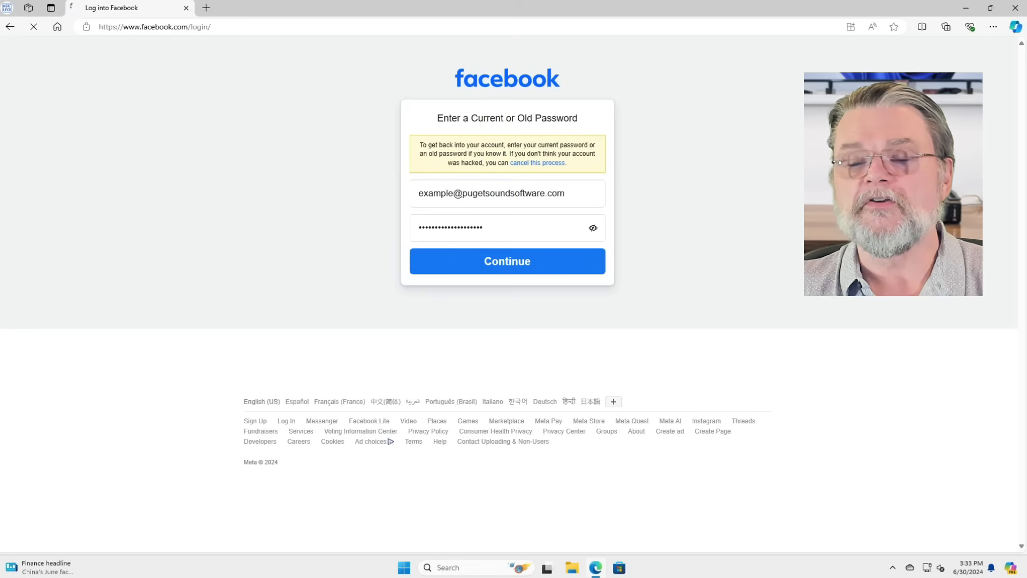
Step: Submit the email with an old password, reaching the approval-on-another-device verification page
{"action": "left_click", "coordinate": [507, 261]}
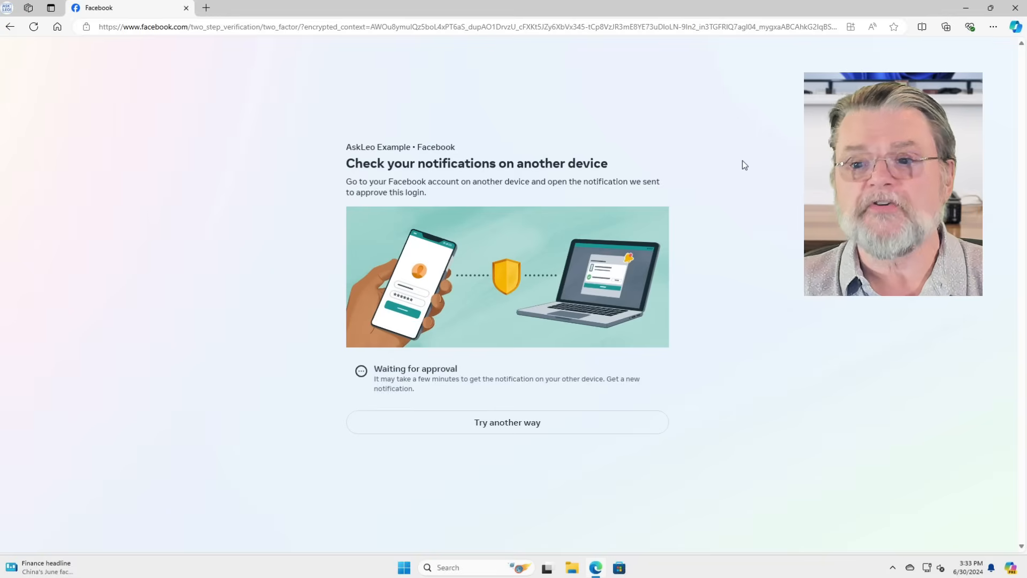
Step: Choose 'Try another way' to list other confirmation methods, including a text message code
{"action": "left_click", "coordinate": [507, 421]}
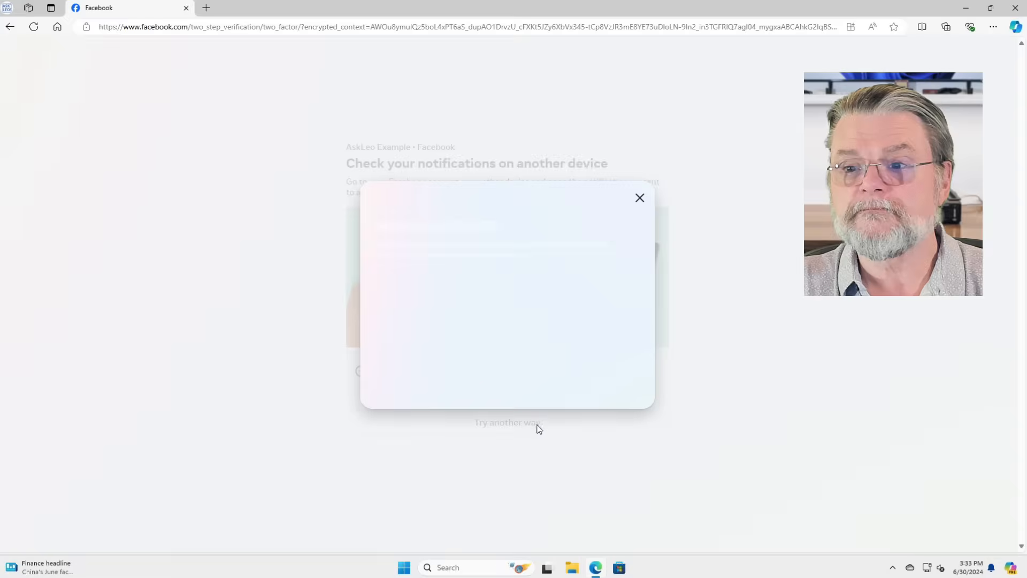
{"action": "left_click", "coordinate": [506, 423]}
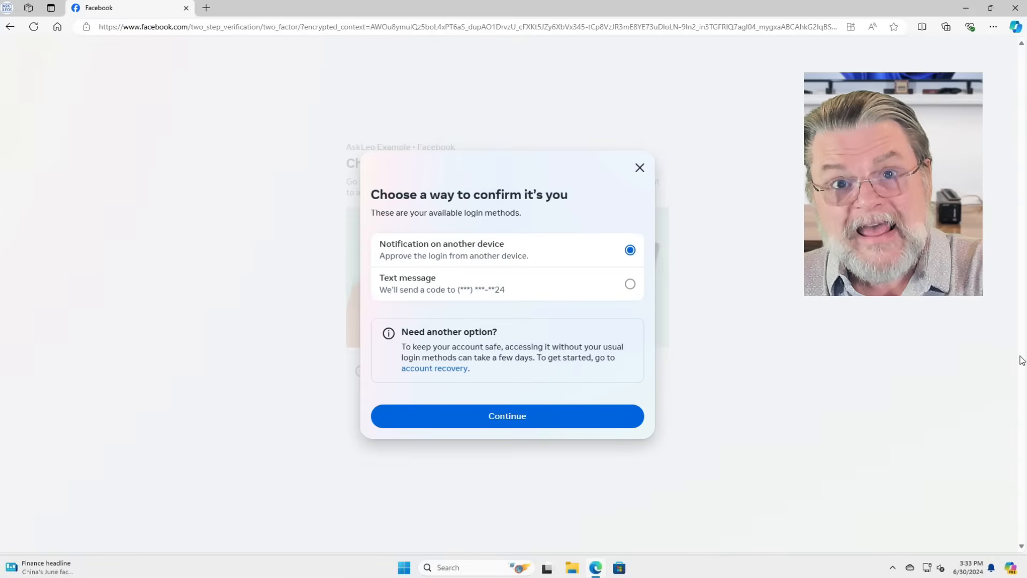